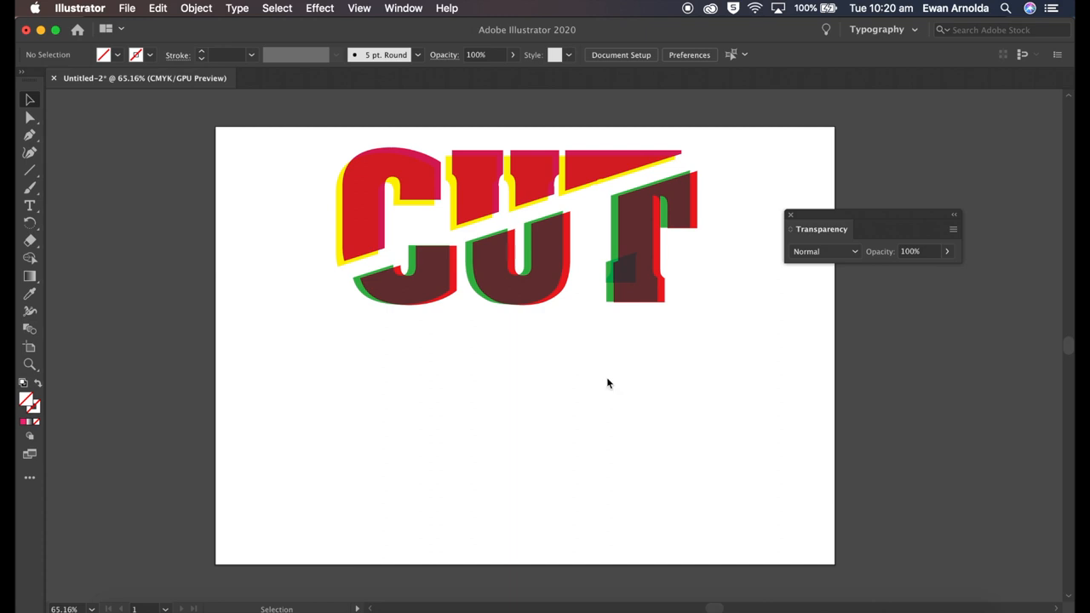
mouse_move(349, 344)
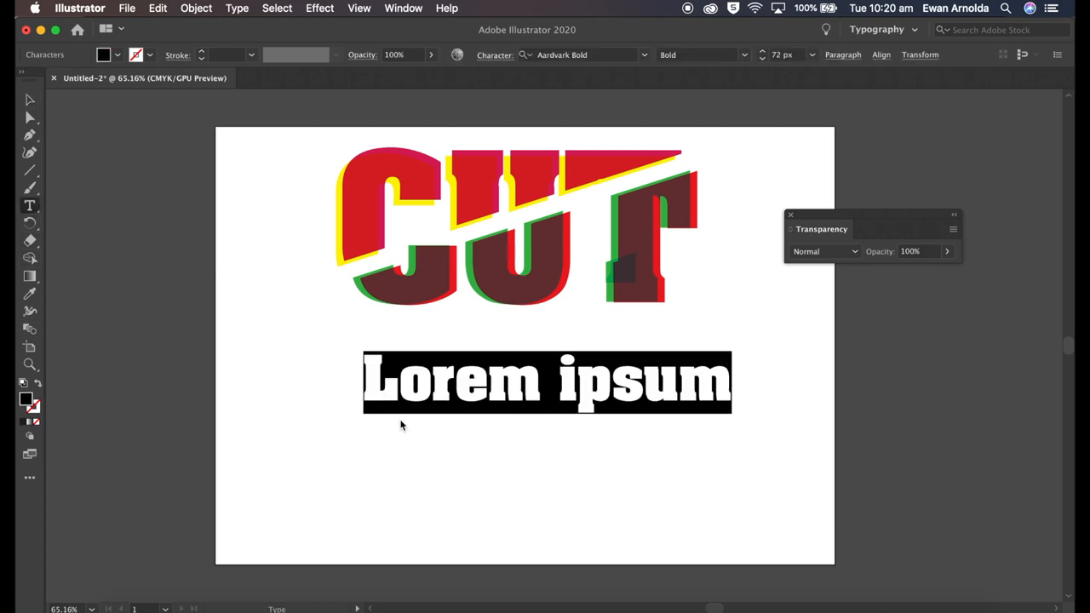
Step: Type a new CUT word below the artwork and select it as a text object
text(CUT)
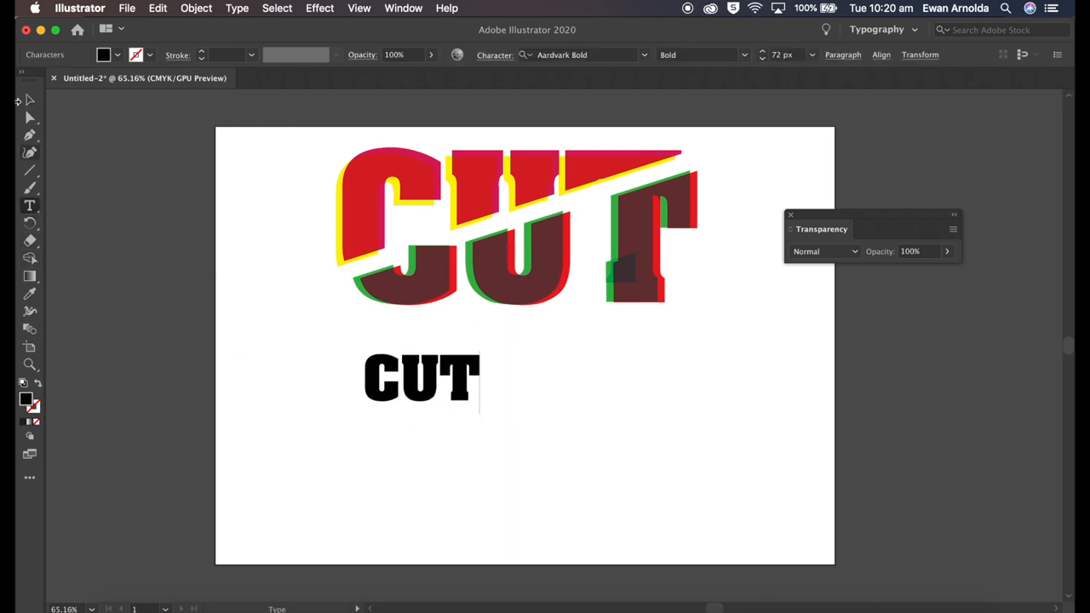
click(420, 378)
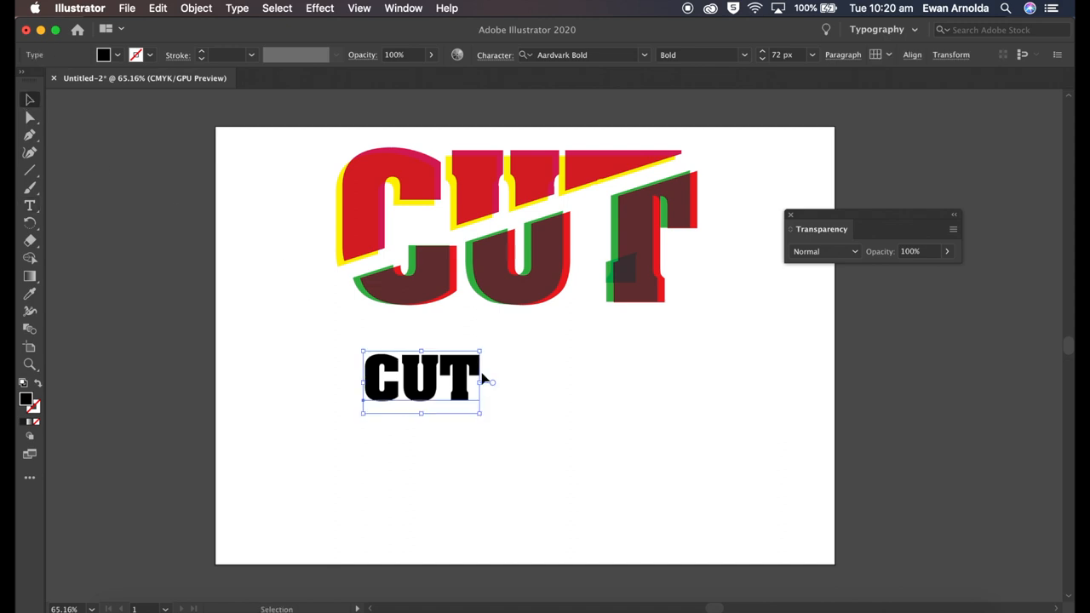
Step: Convert the lower CUT text into outline shapes via Create Outlines
right_click(423, 378)
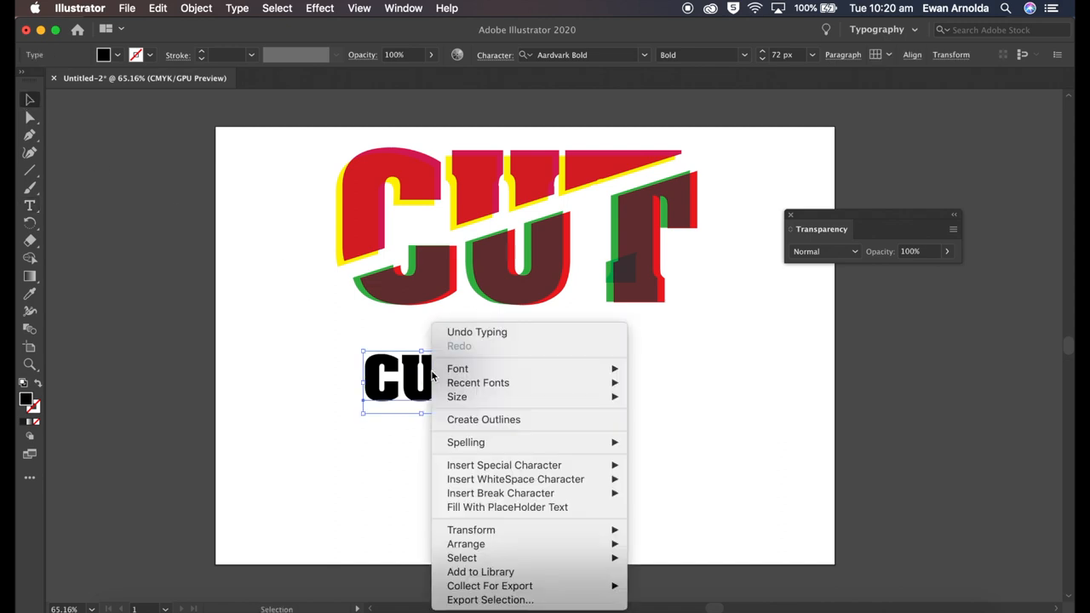
mouse_move(419, 373)
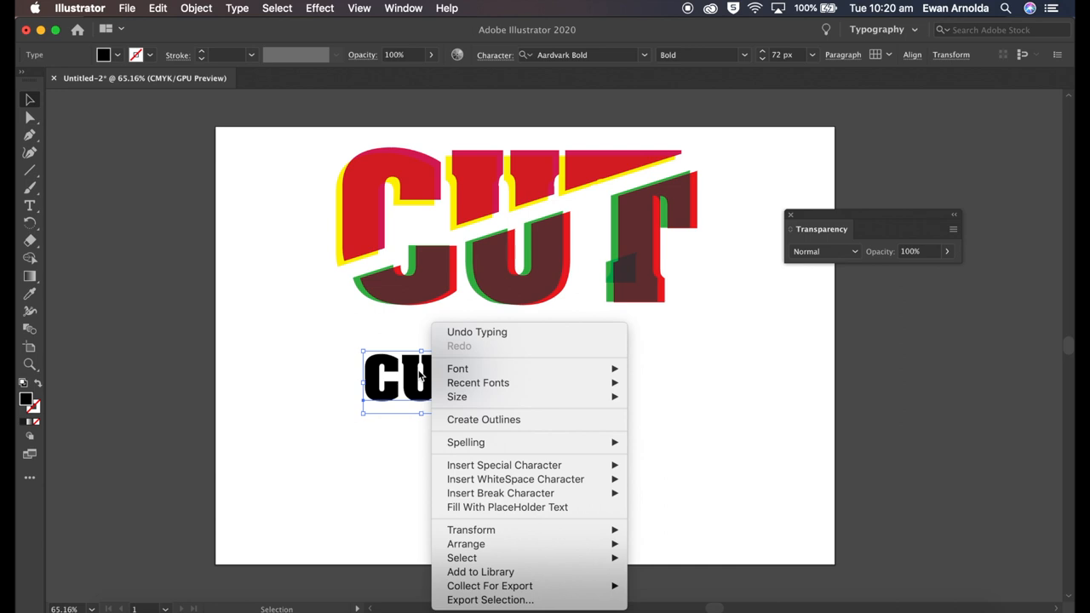
mouse_move(467, 442)
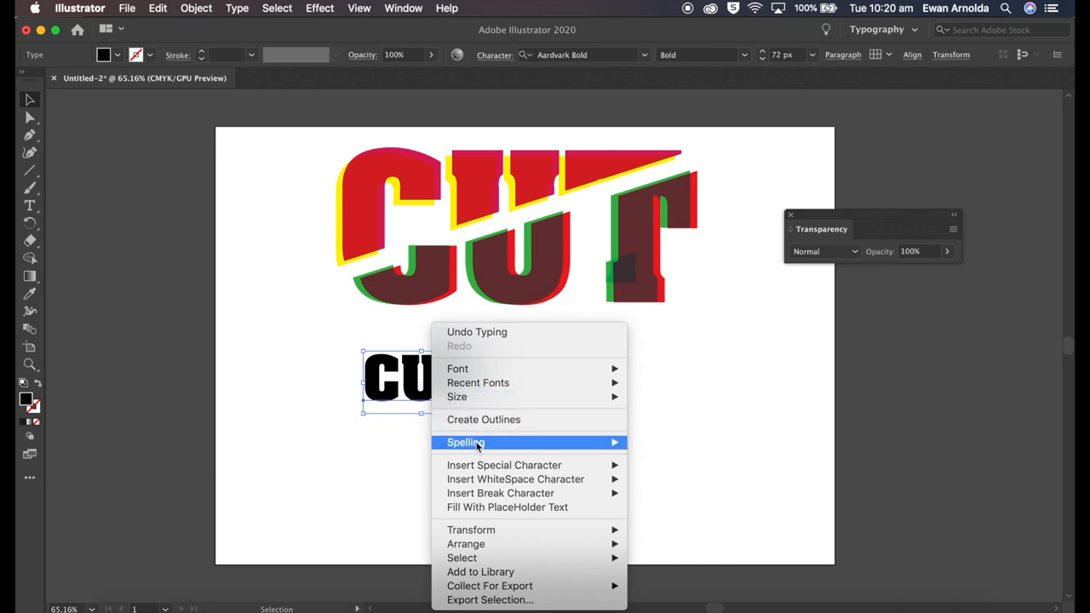
mouse_move(484, 419)
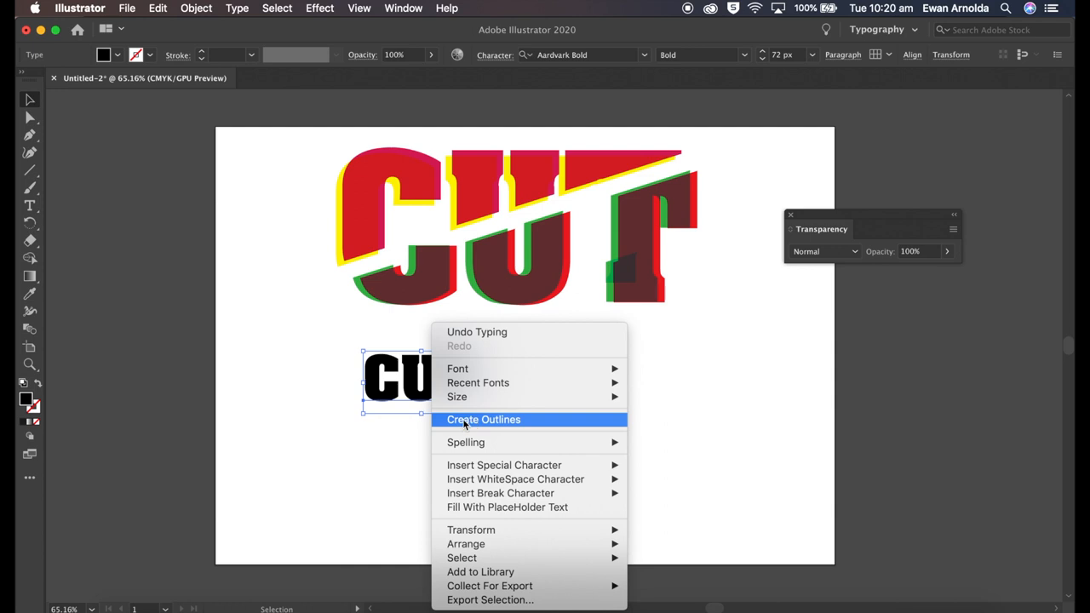
click(483, 418)
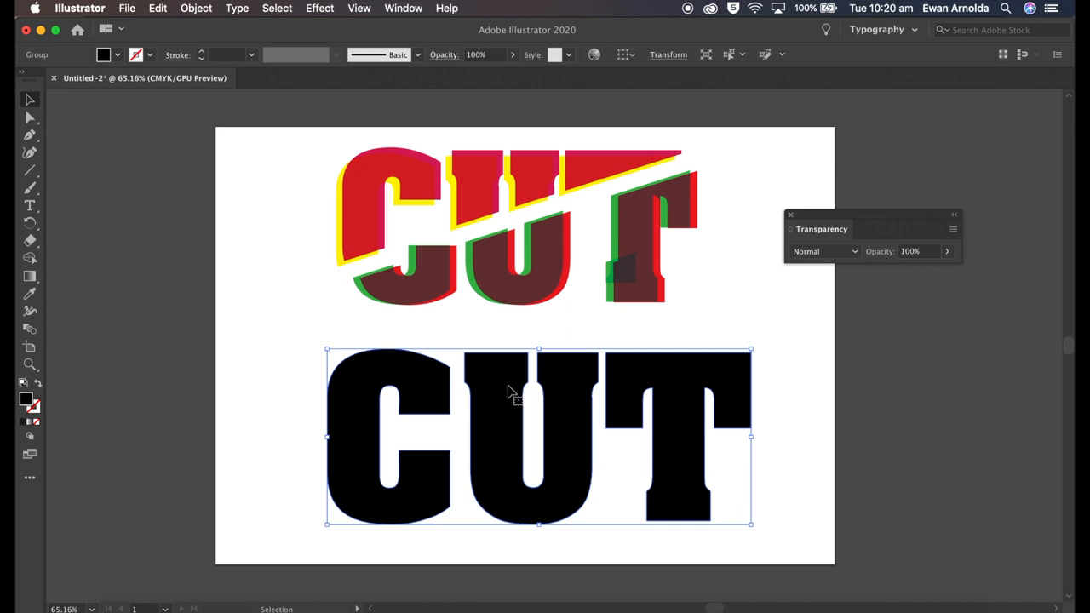
mouse_move(82, 213)
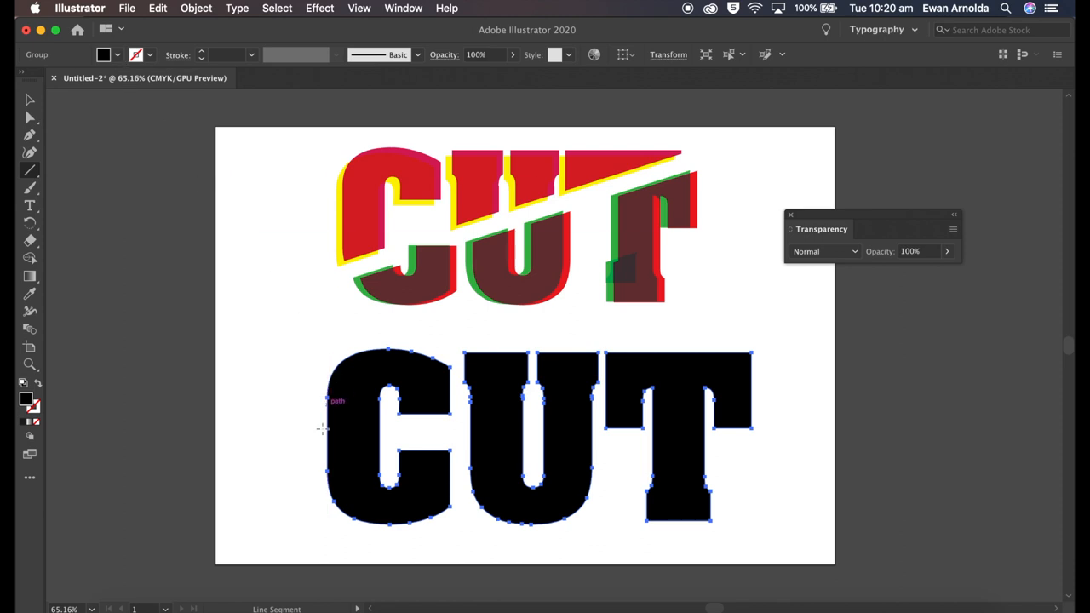
Step: Draw a rising diagonal line across the CUT letters and select word and line together
drag(303, 519, 739, 361)
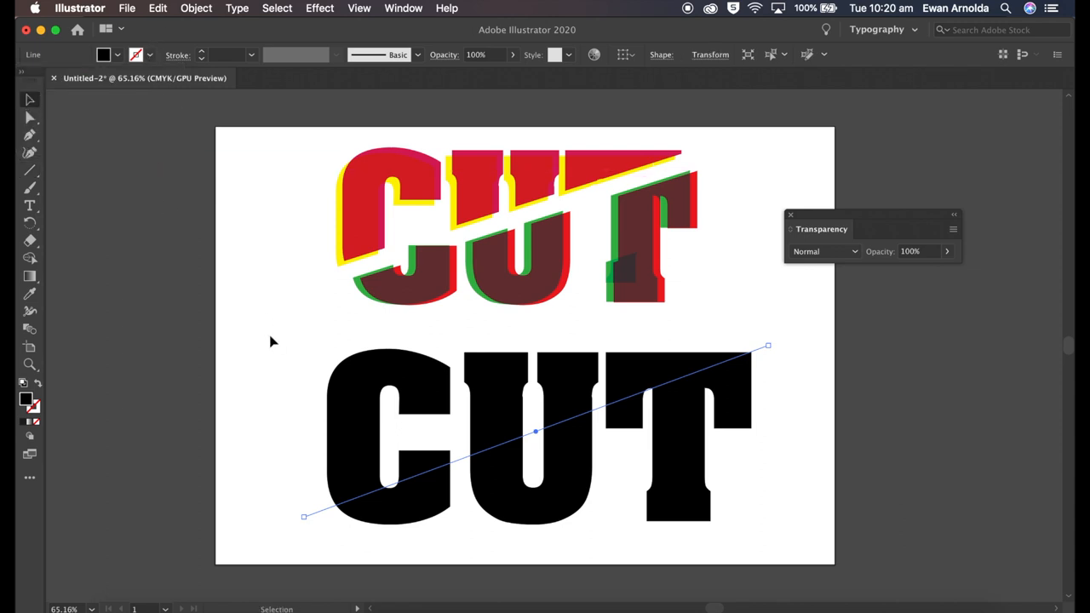
click(677, 434)
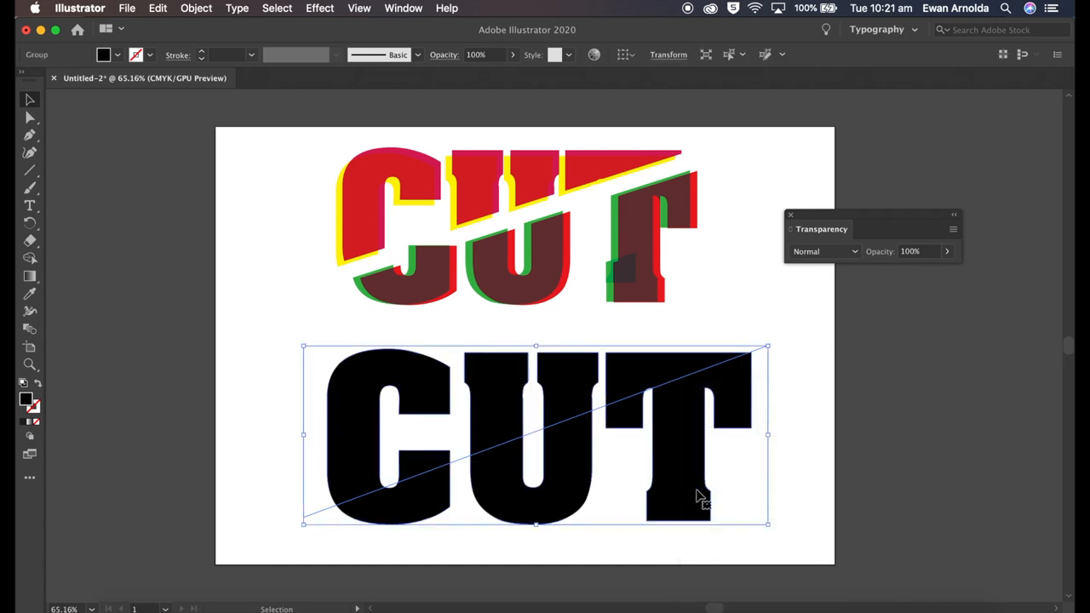
click(310, 381)
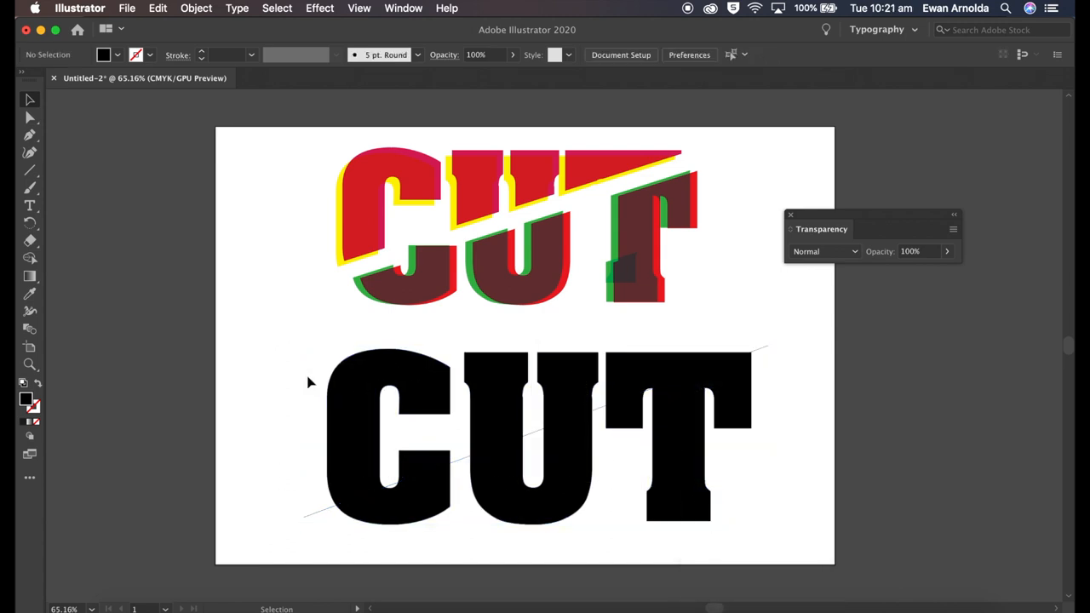
click(400, 434)
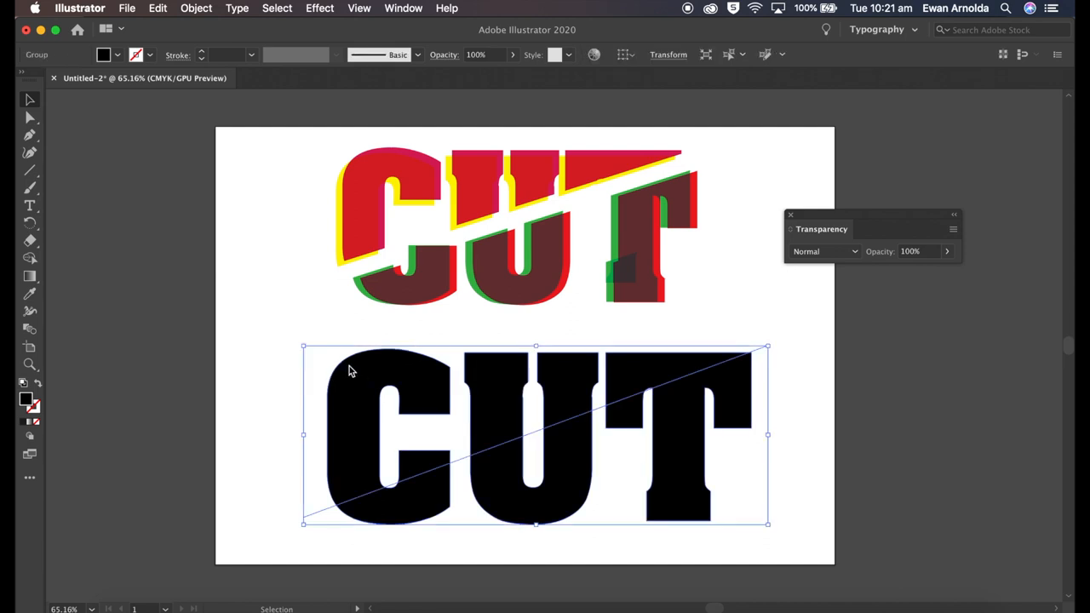
mouse_move(378, 344)
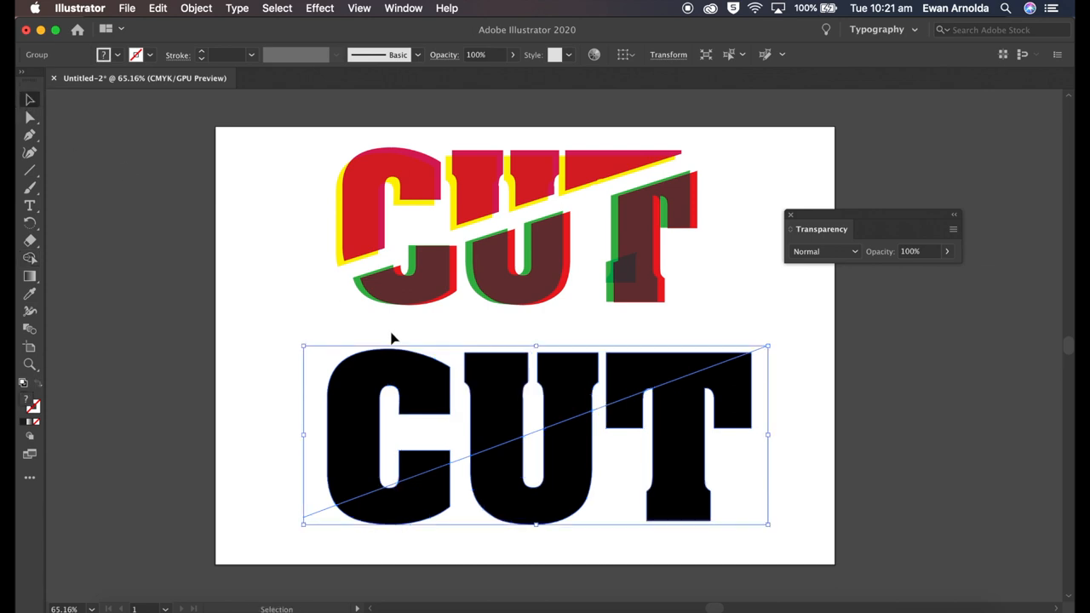
Step: Divide CUT along the diagonal, nudge the upper pieces away and group them
right_click(392, 375)
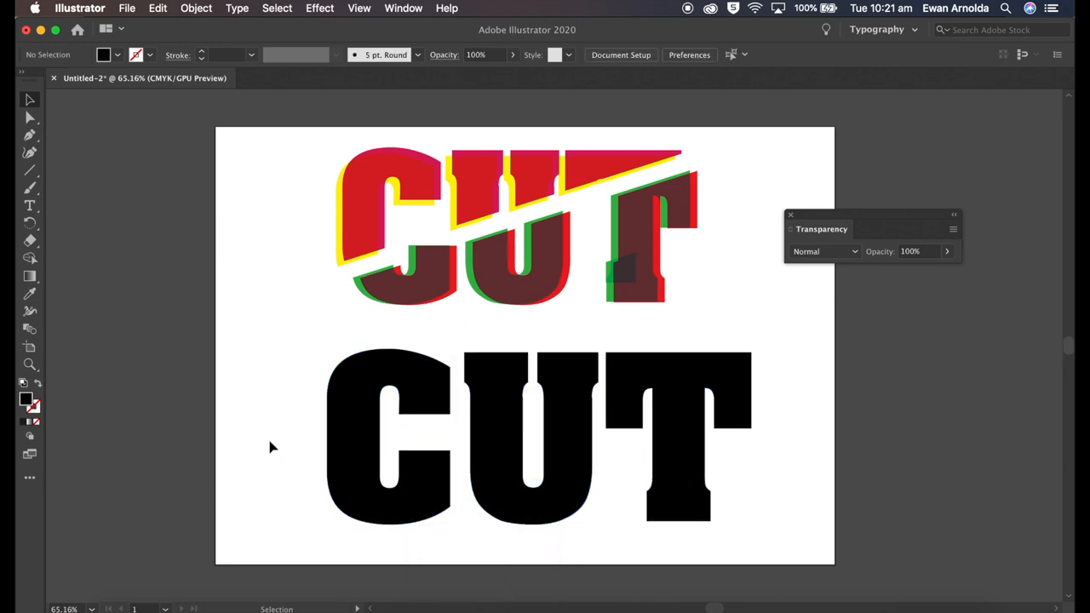
click(388, 426)
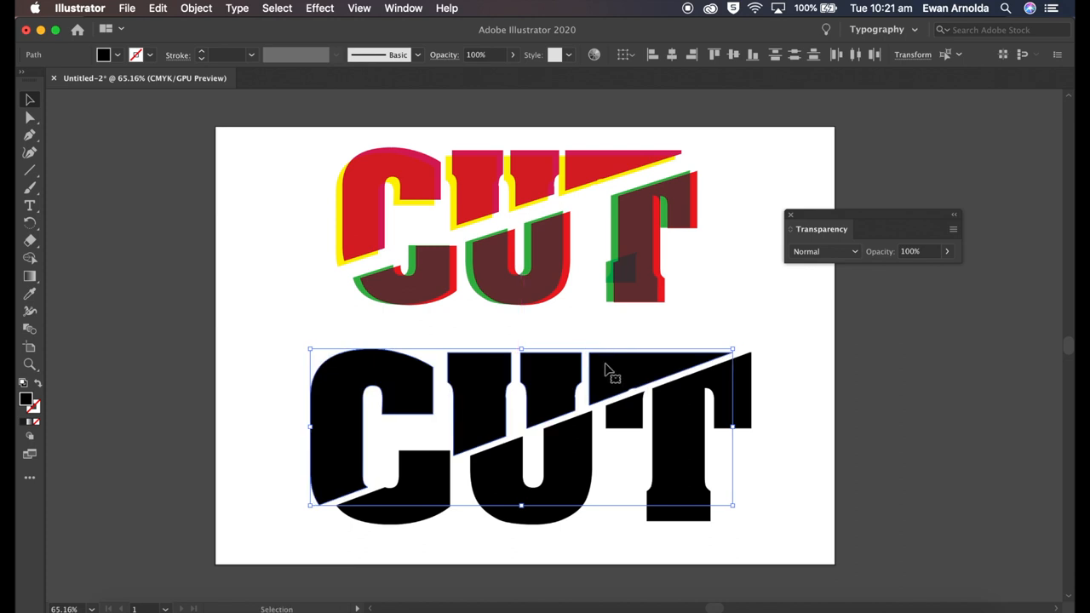
drag(609, 366, 613, 368)
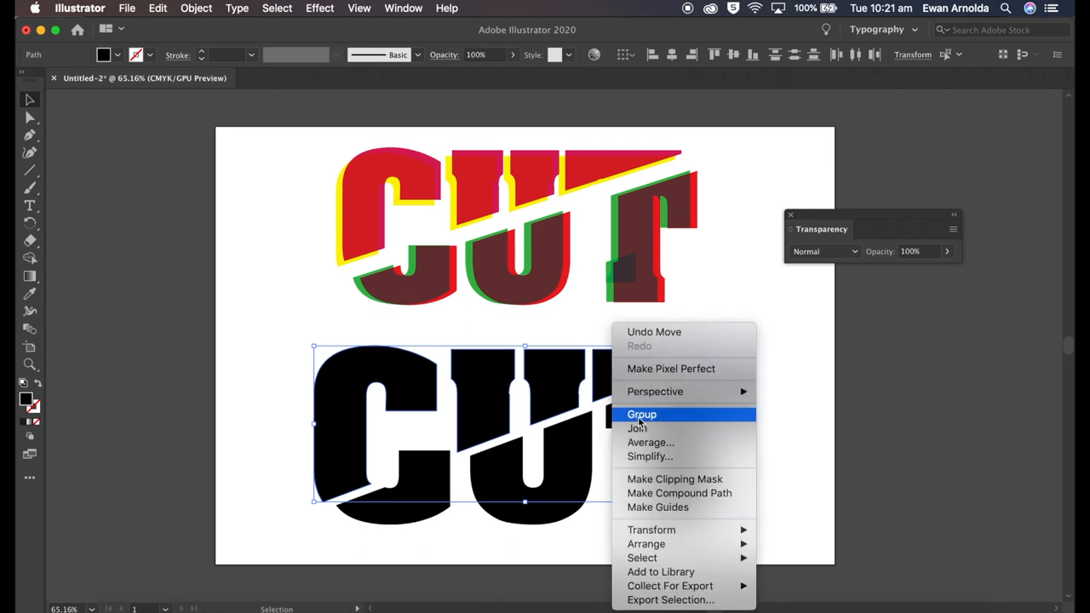
click(640, 414)
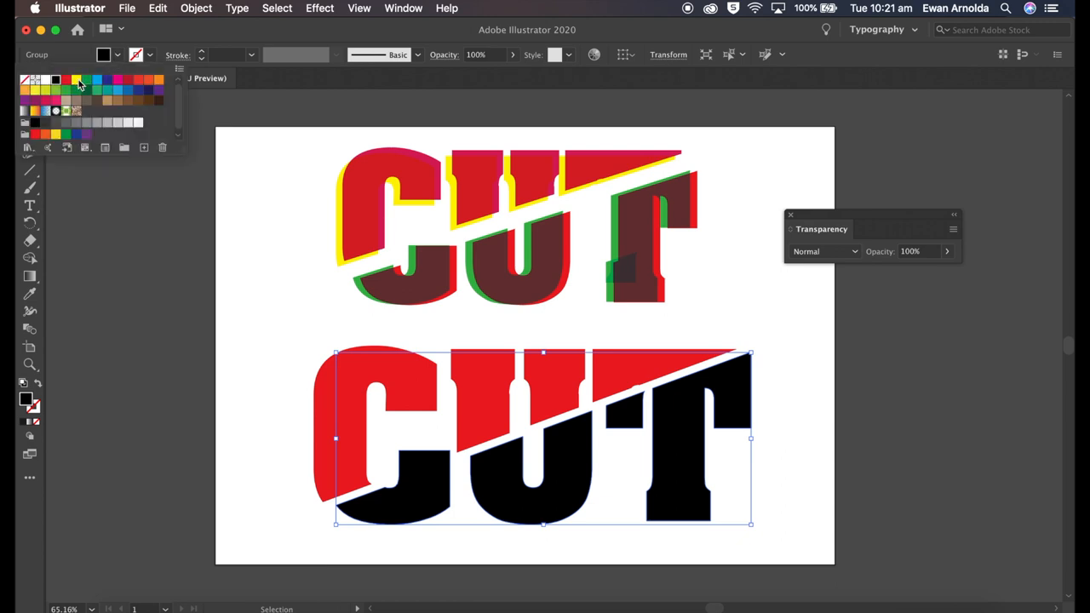
Step: Fill the grouped upper half of CUT with the red swatch
click(77, 80)
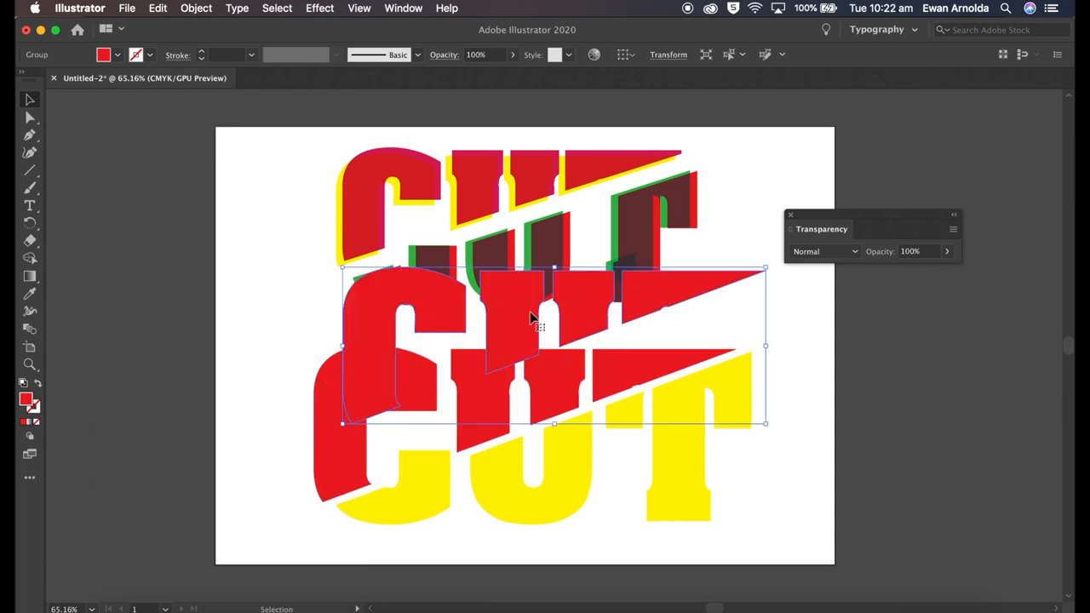
Step: Reposition the word, drag out an offset green copy of the red upper half and reach its blend modes
drag(532, 321, 477, 375)
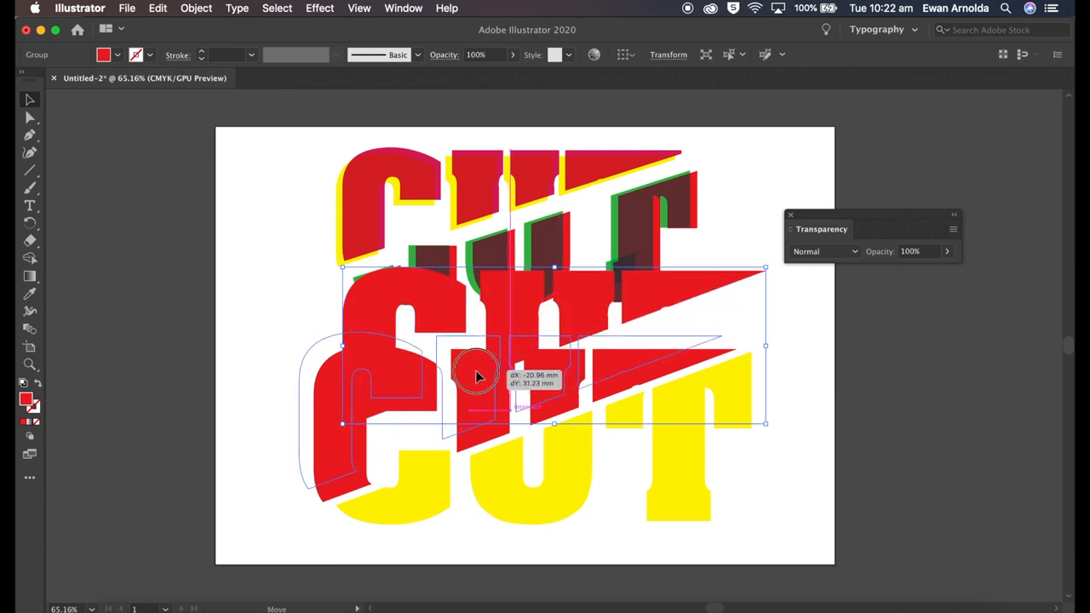
drag(477, 378, 510, 409)
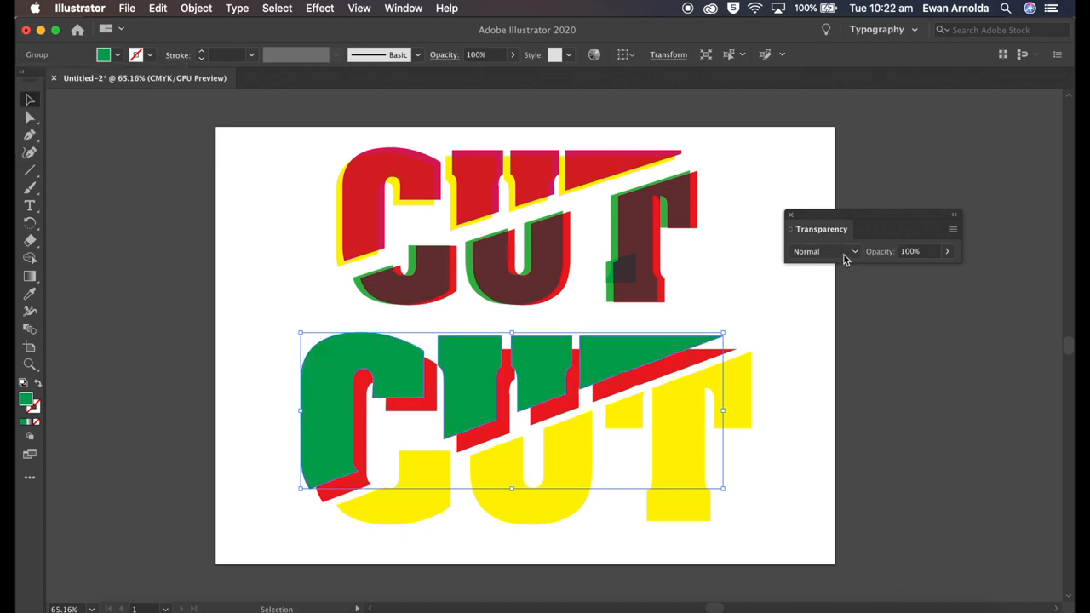
click(825, 252)
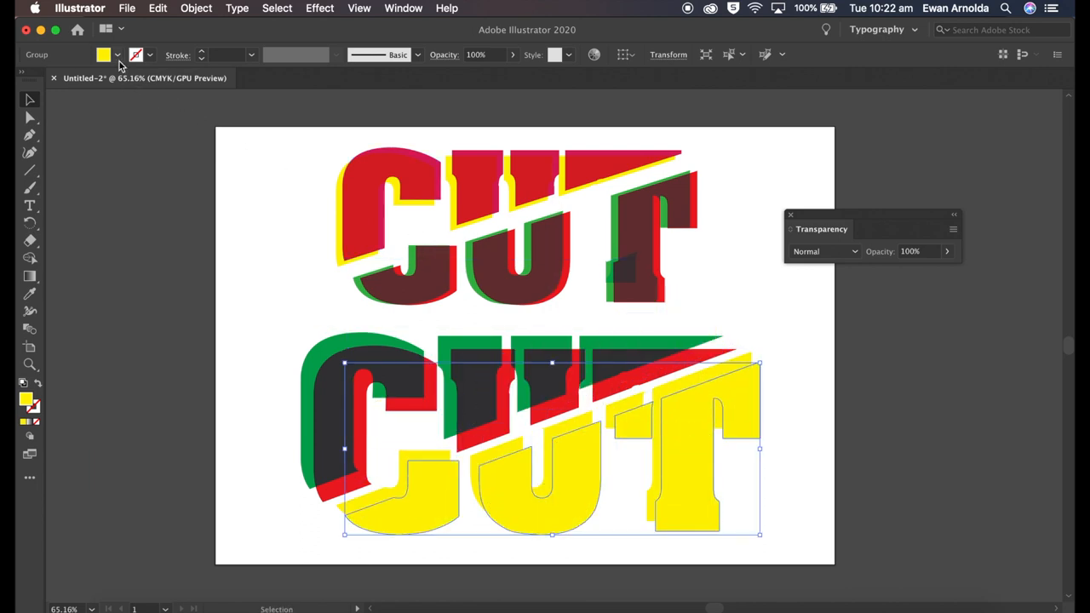
Step: Fill the lower-half copy purple and set its Transparency blend mode to Darken
click(160, 99)
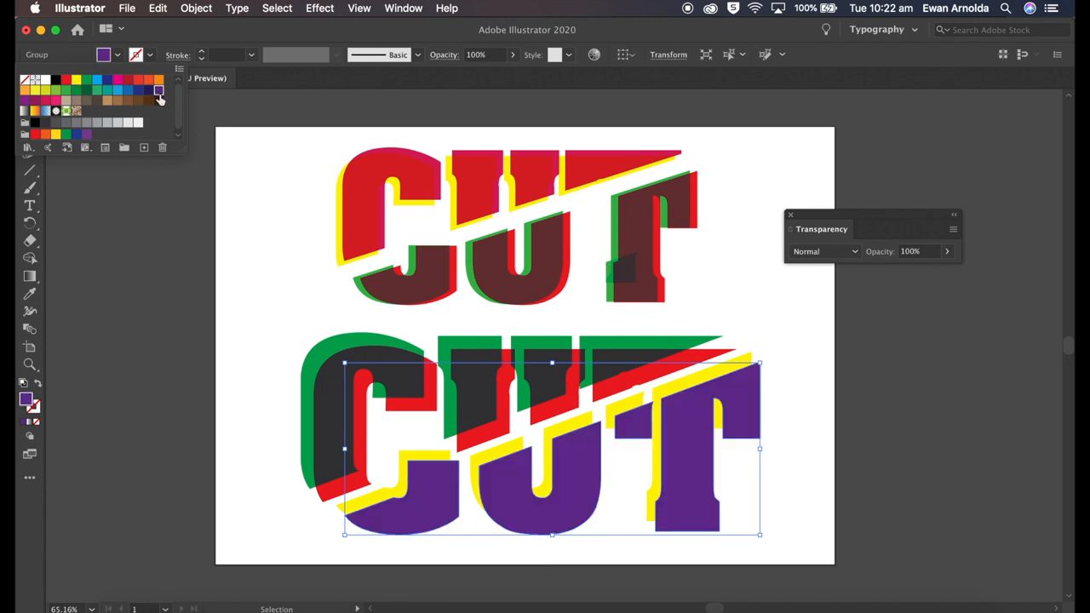
click(824, 250)
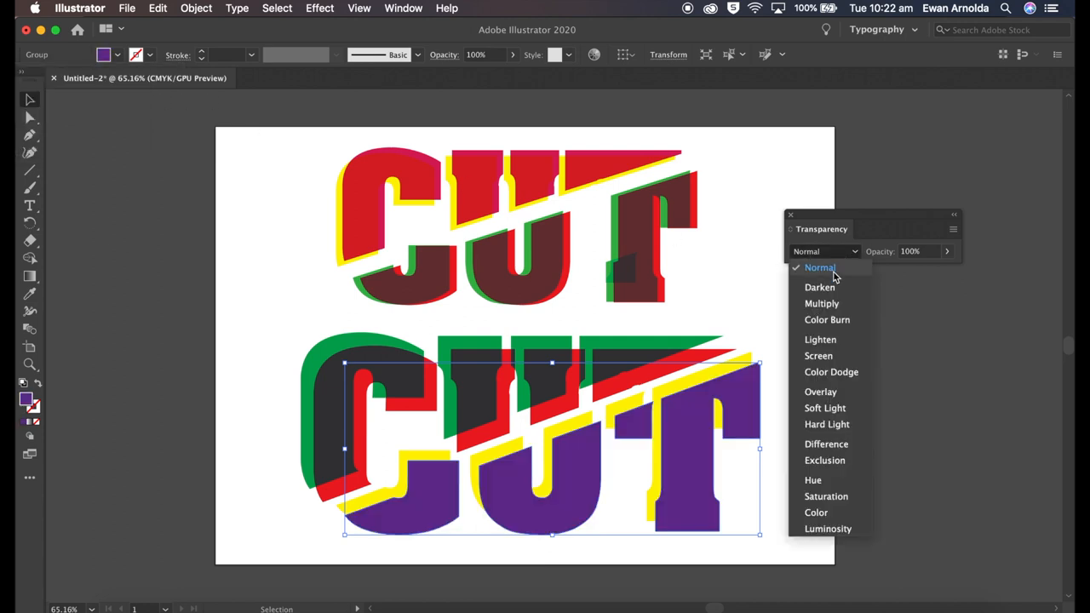
click(820, 286)
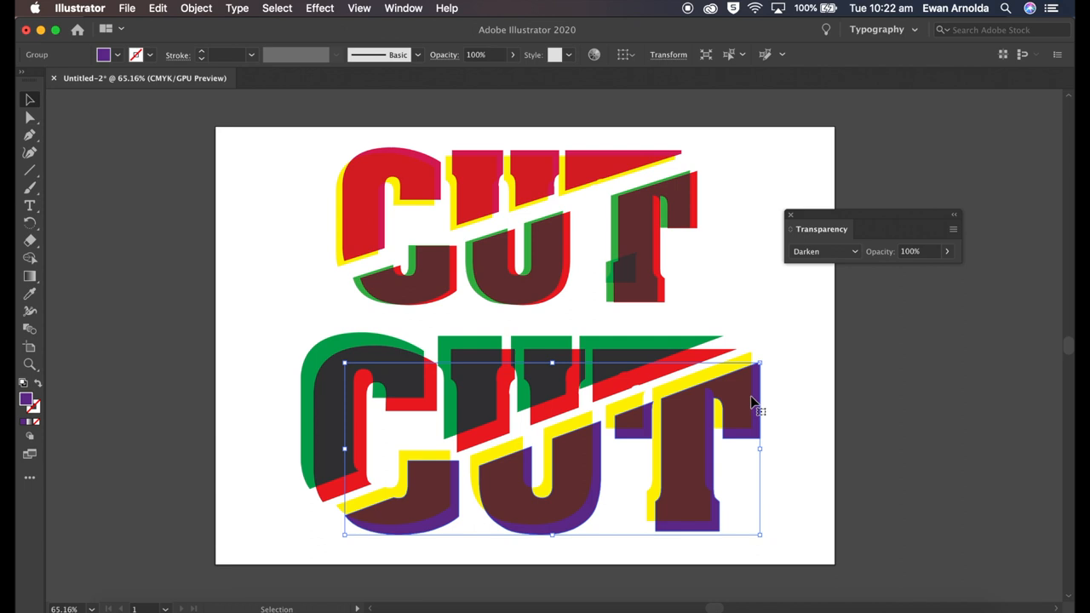